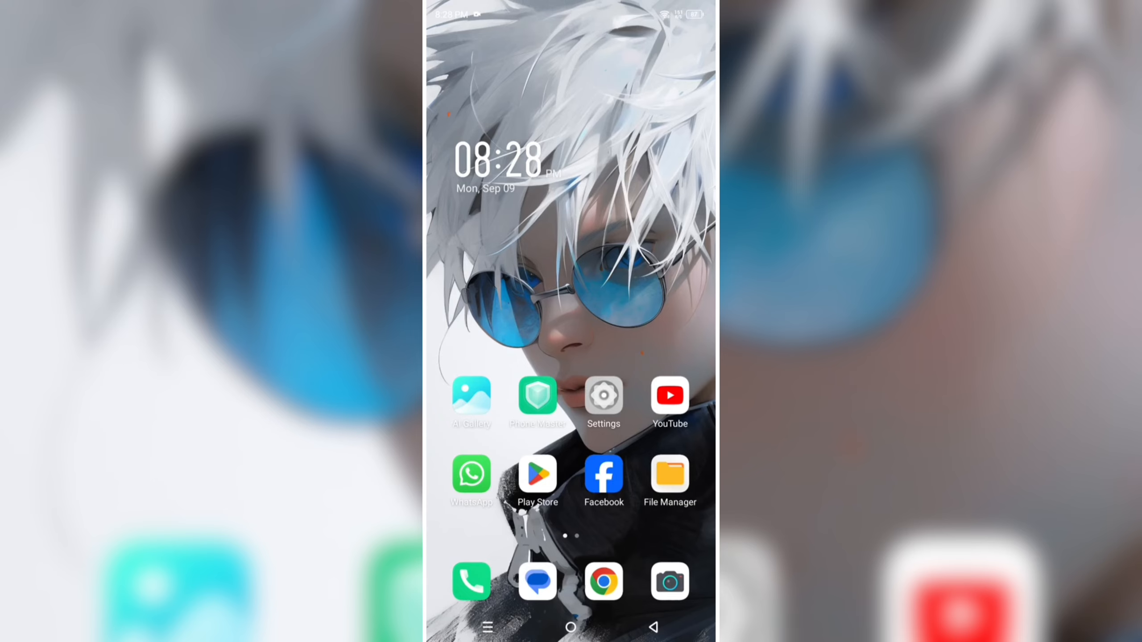
Go from the home screen into Settings and its More Connections page
click(603, 397)
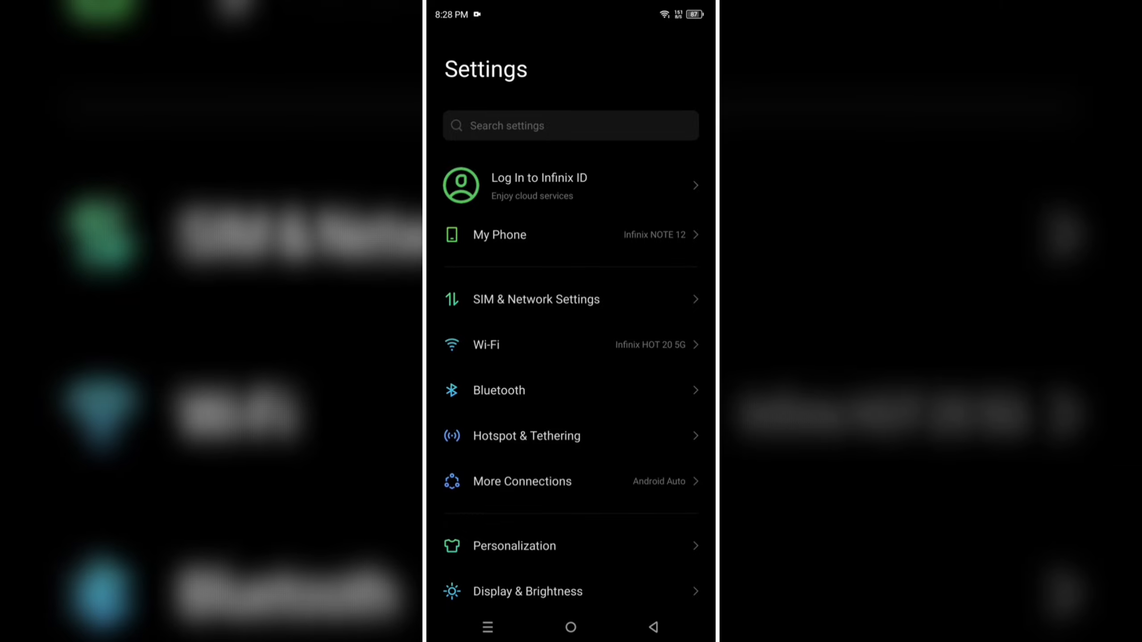
click(521, 480)
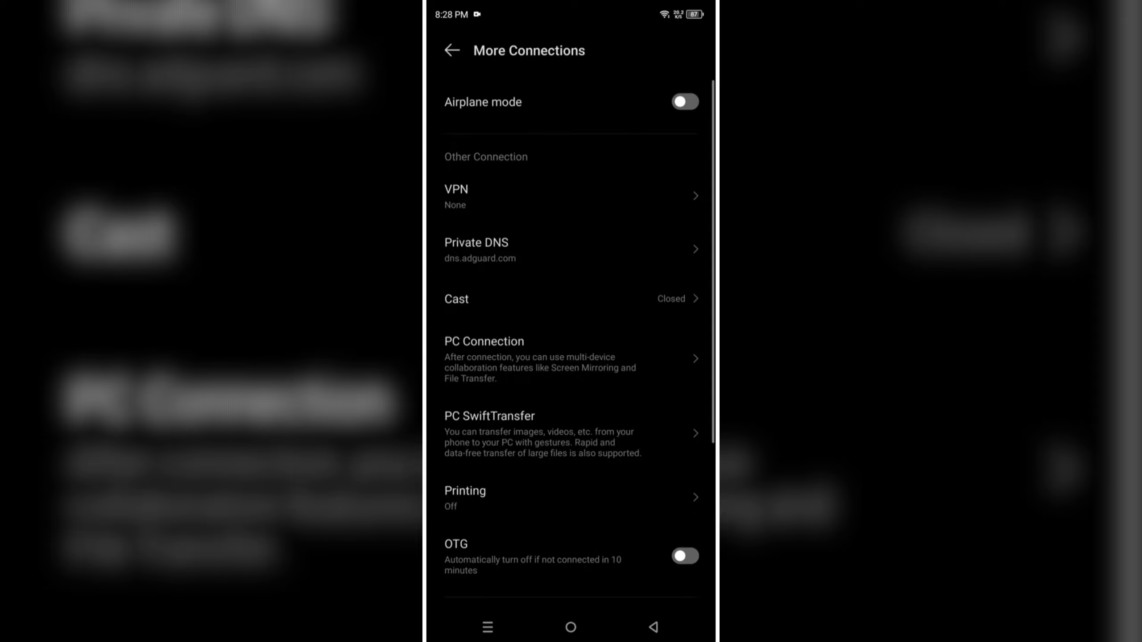
Save dns.adguard.com as the Private DNS provider hostname, then return to the home screen
click(570, 249)
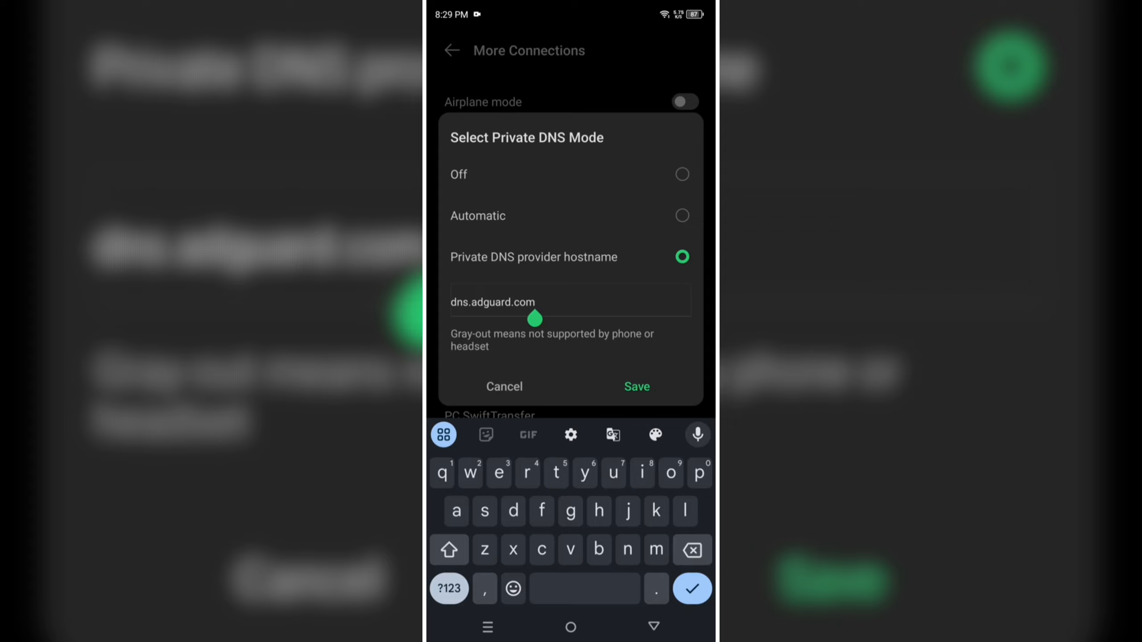
click(635, 387)
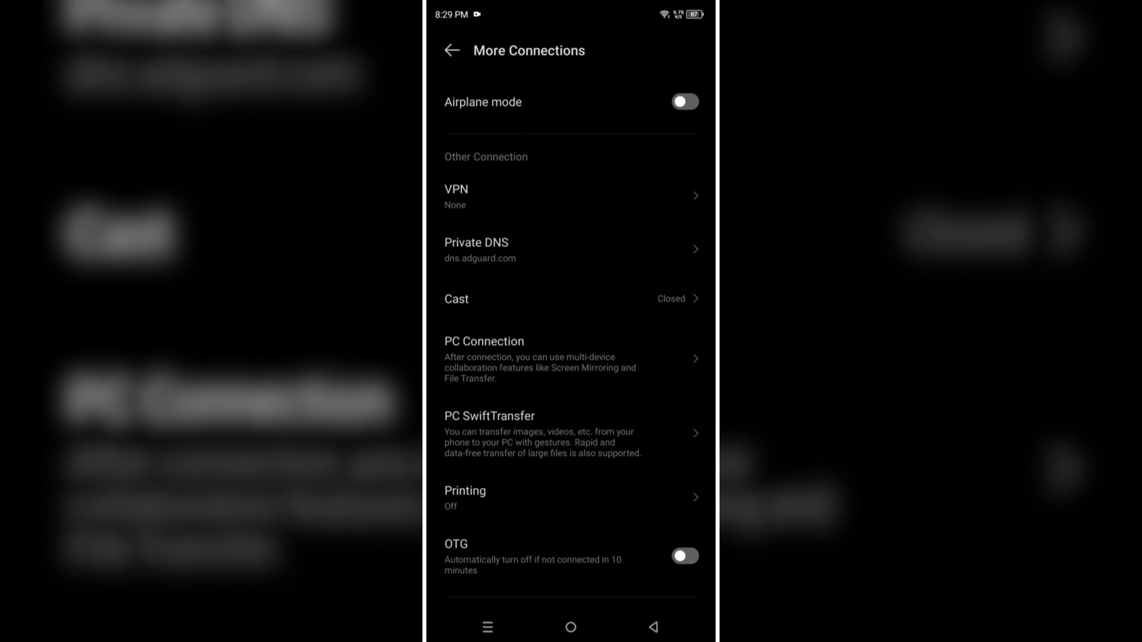
click(570, 626)
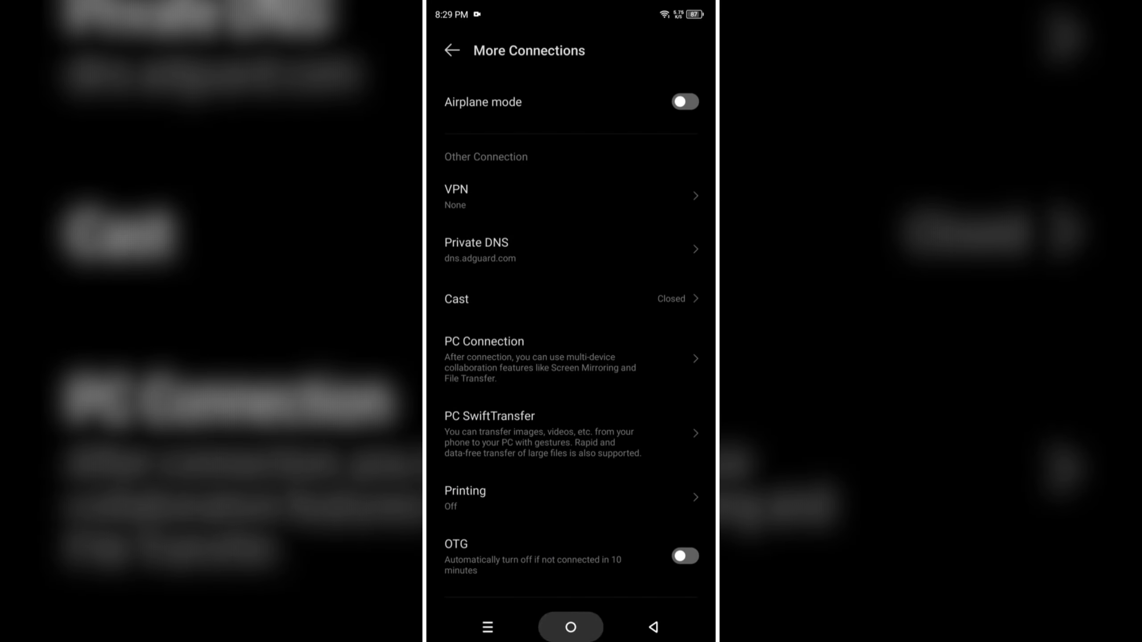
click(570, 626)
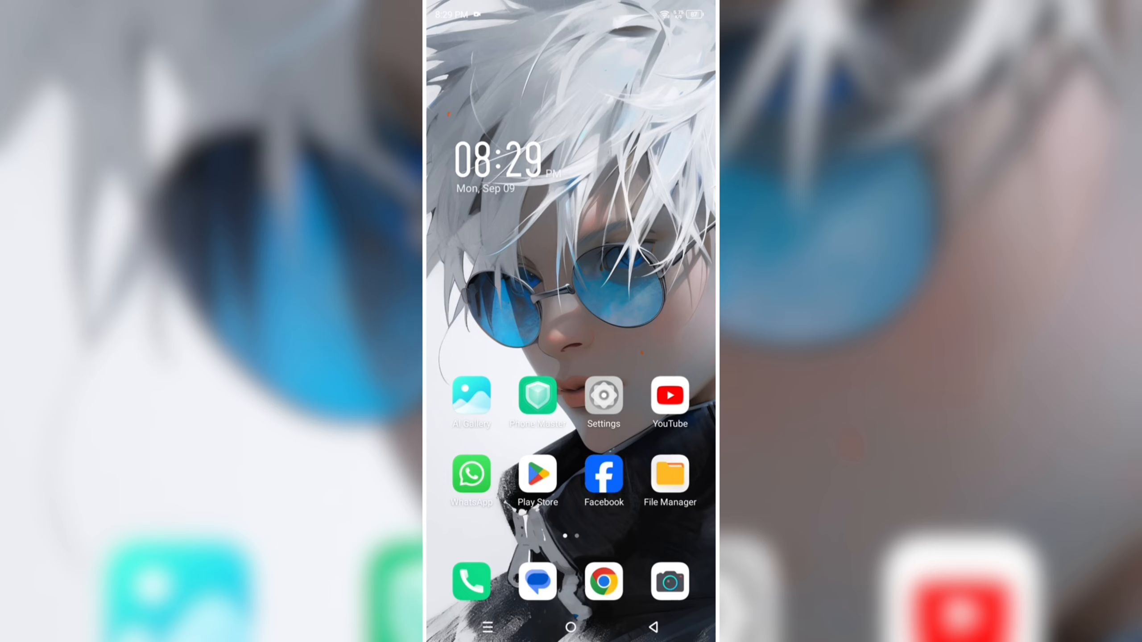